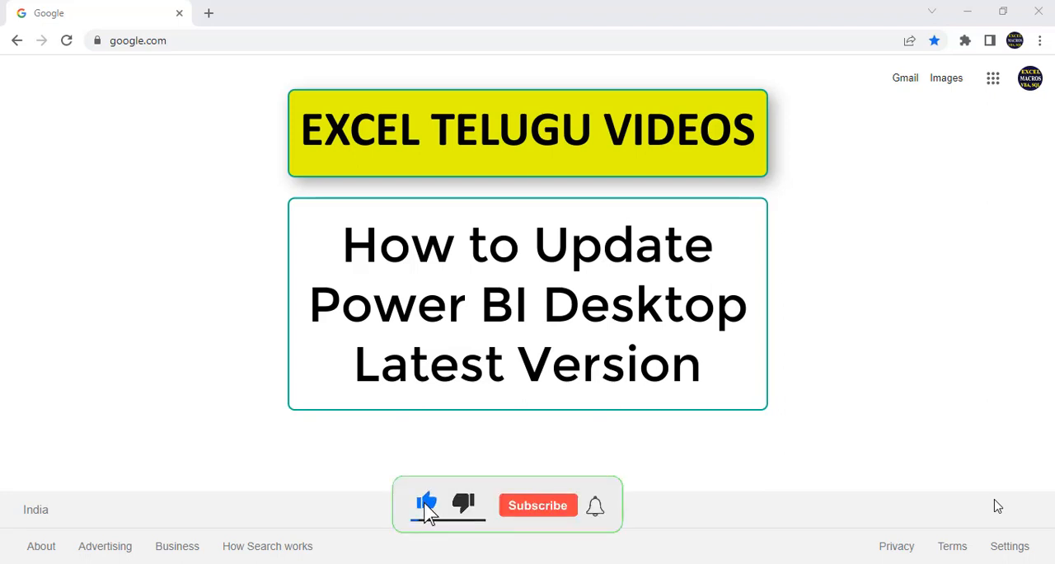
Step: View the About dialog confirming version 2.108.997.0 (August 2022), then dismiss it
{"action": "left_click", "coordinate": [537, 505]}
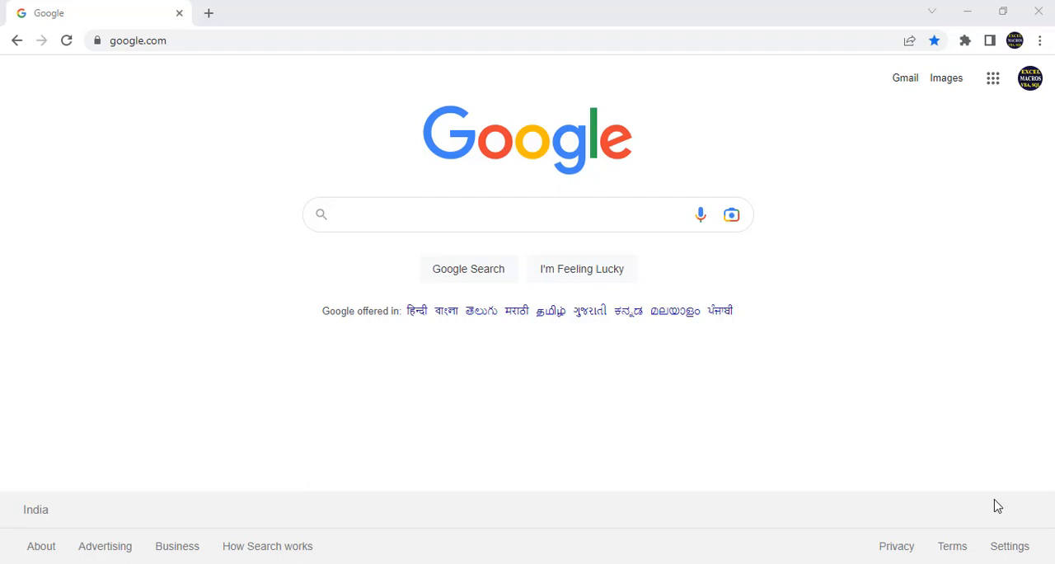
{"action": "mouse_move", "coordinate": [297, 524]}
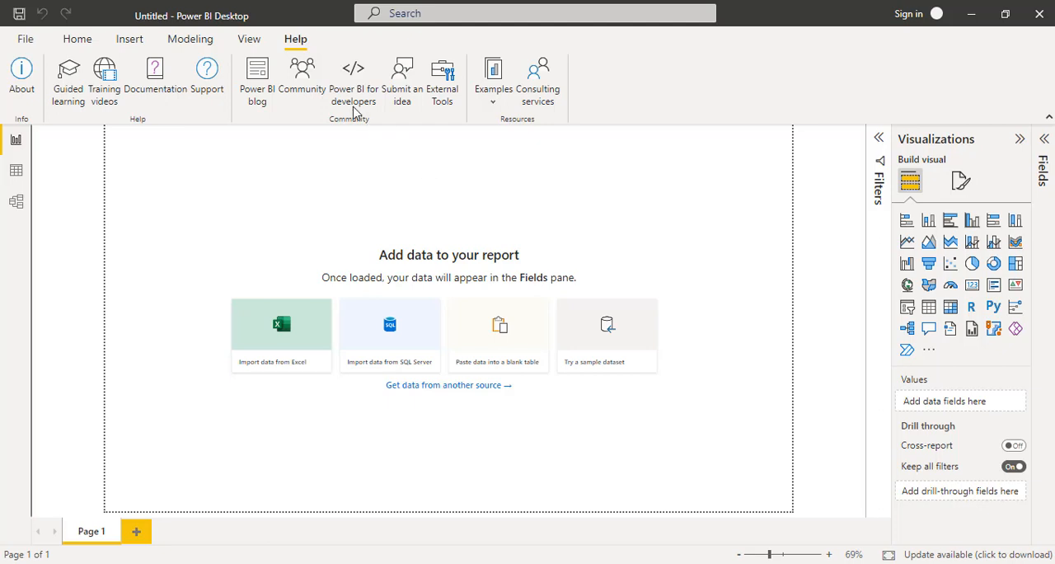
{"action": "mouse_move", "coordinate": [22, 74]}
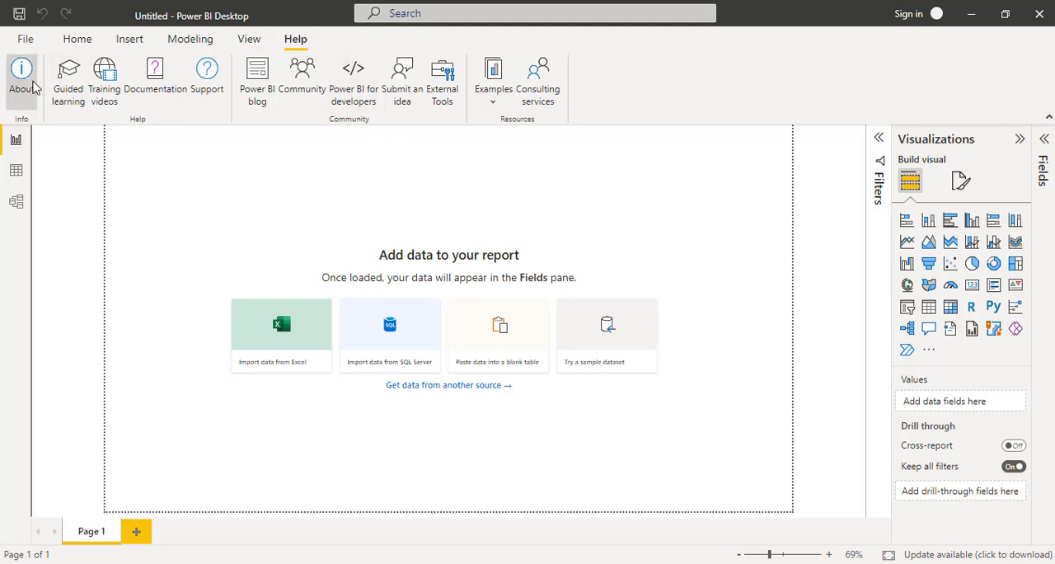
{"action": "left_click", "coordinate": [21, 79]}
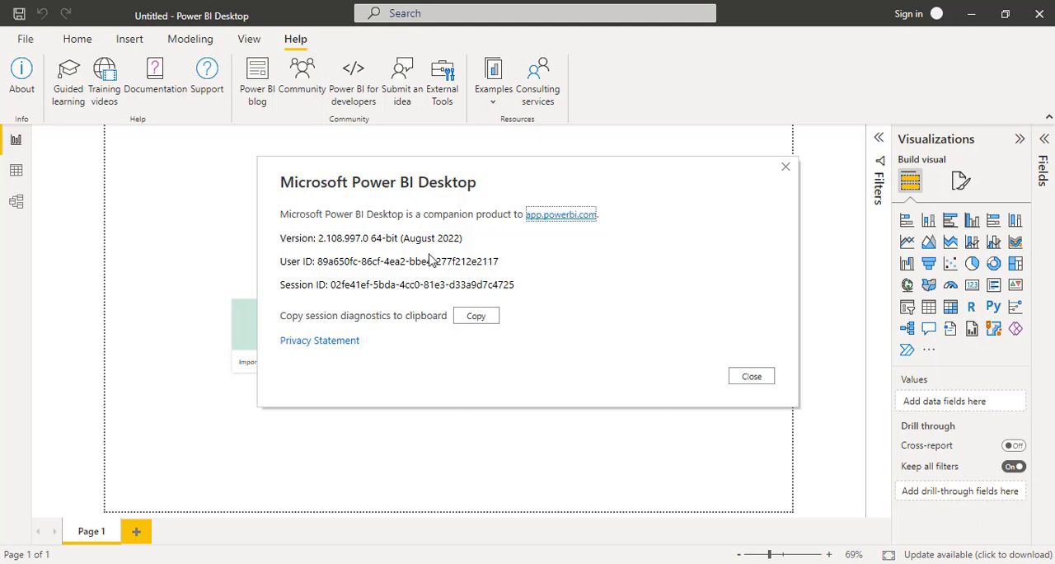
{"action": "left_click", "coordinate": [751, 376]}
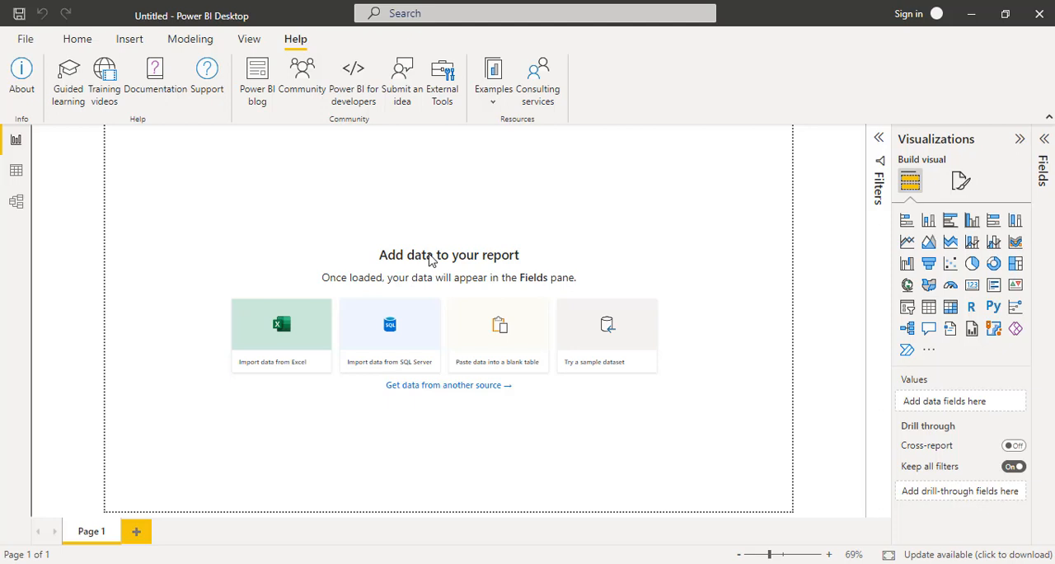
{"action": "mouse_move", "coordinate": [149, 557]}
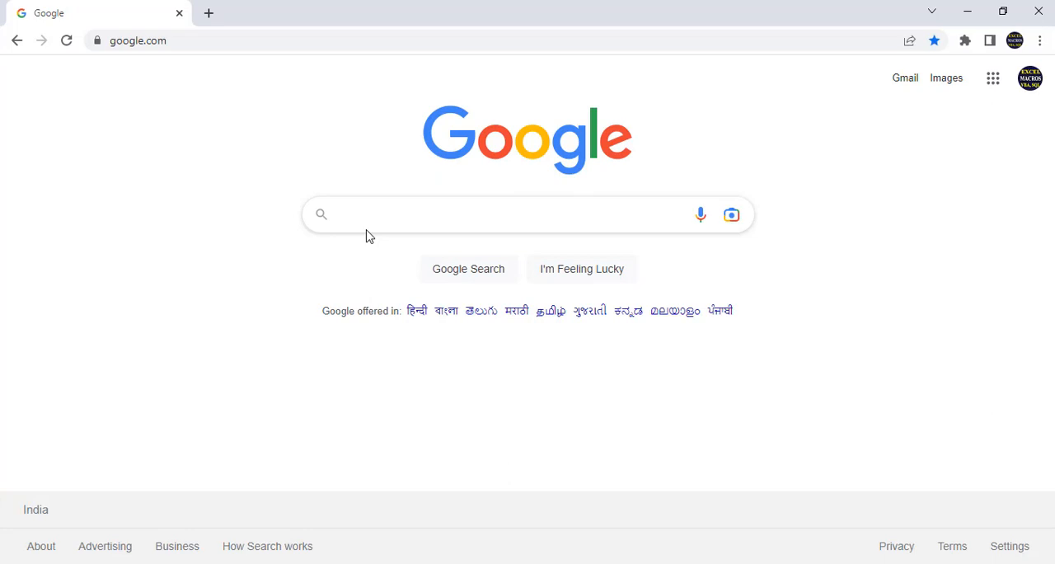
Step: Search Google for 'power bi desktop download' and reach Microsoft's Power BI Desktop download page
{"action": "type", "text": "pow"}
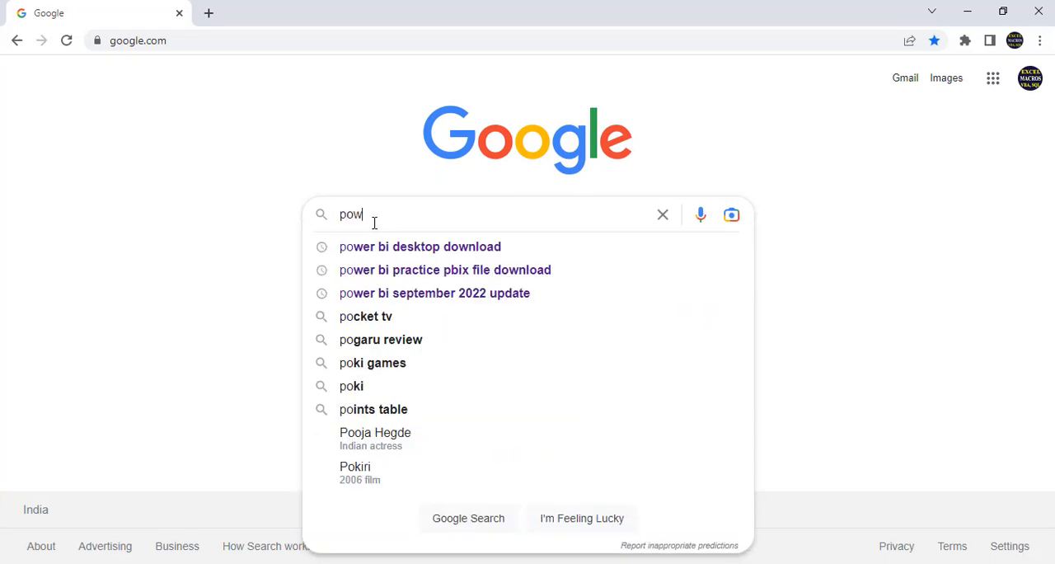
{"action": "left_click", "coordinate": [419, 247]}
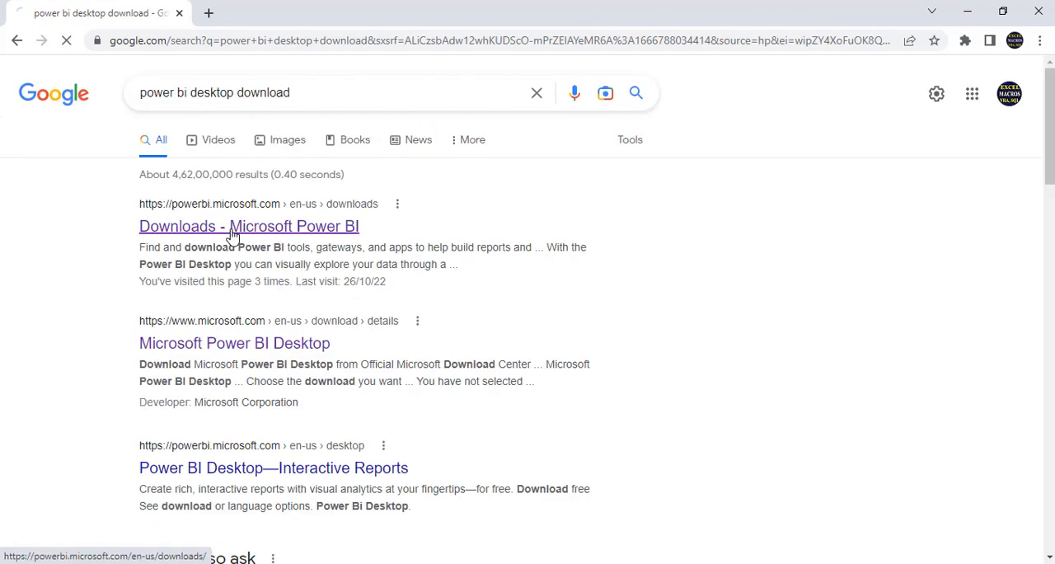
{"action": "left_click", "coordinate": [247, 226]}
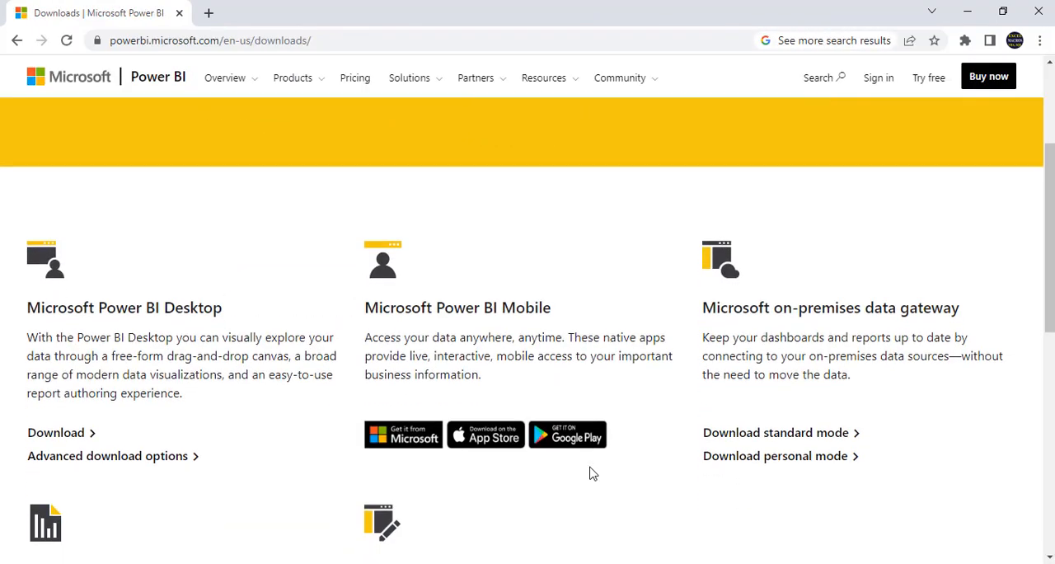
{"action": "scroll", "scroll_direction": "down", "scroll_amount": 3}
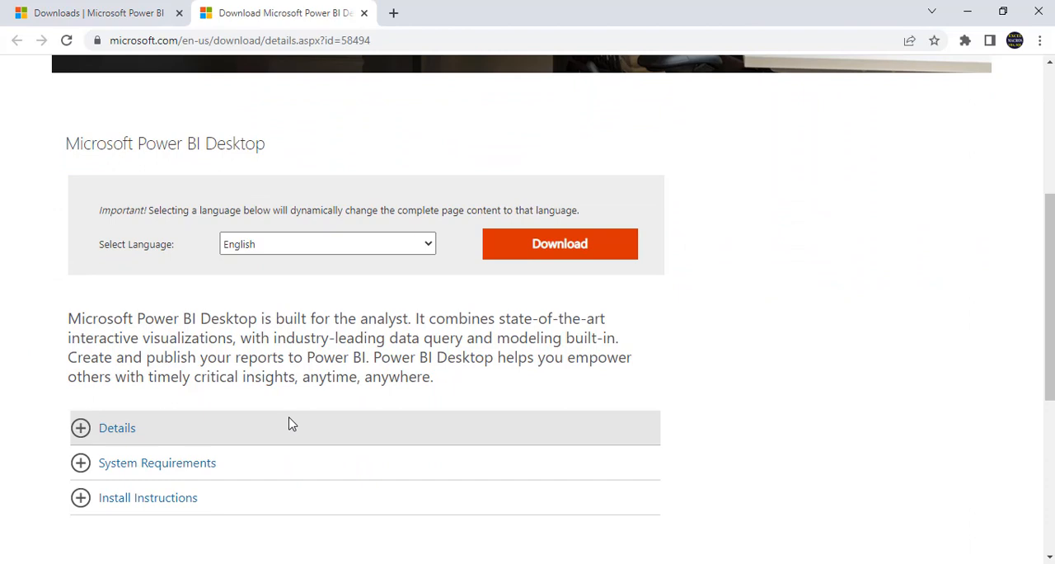
Step: Expand the Details section showing version 2.110.805.0 published 10/25/2022
{"action": "left_click", "coordinate": [117, 427]}
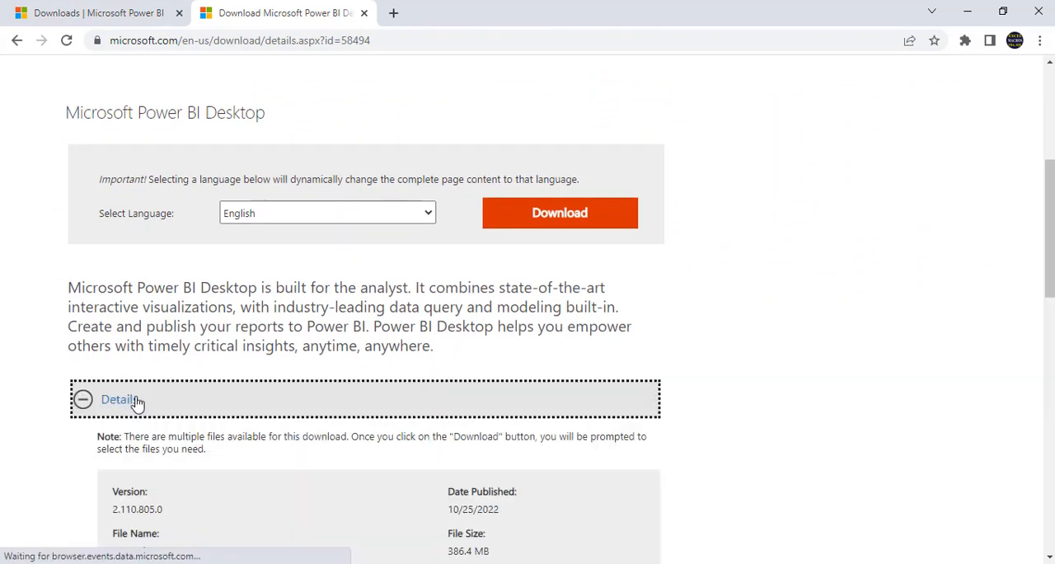
{"action": "scroll", "scroll_direction": "down", "scroll_amount": 3}
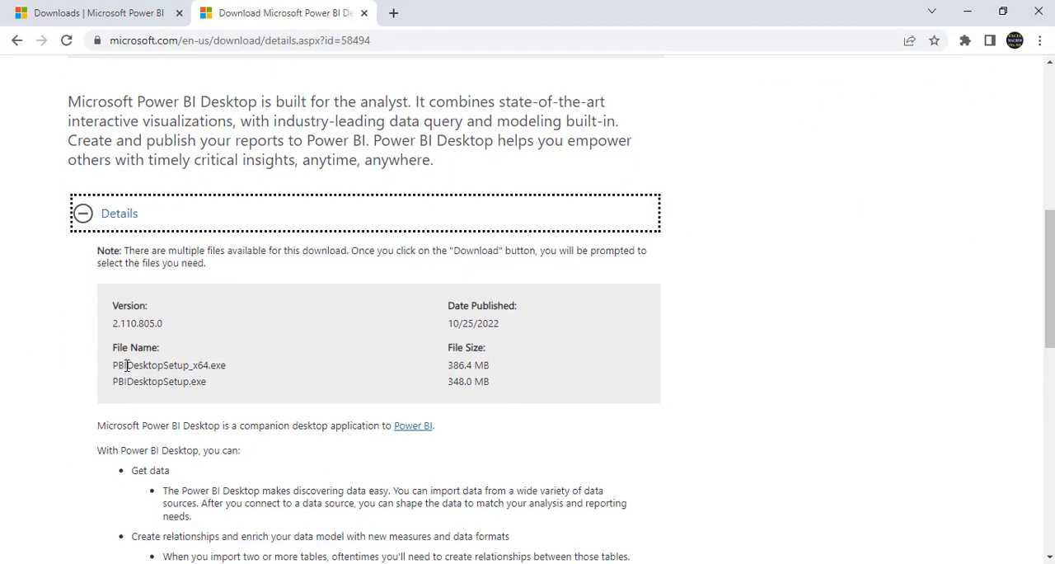
{"action": "mouse_move", "coordinate": [511, 346]}
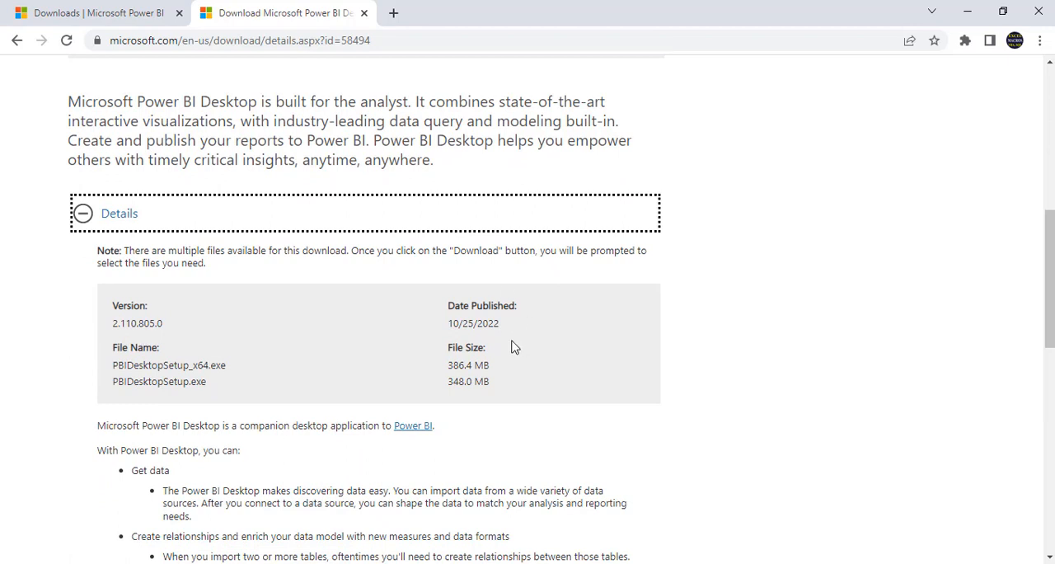
{"action": "mouse_move", "coordinate": [511, 346]}
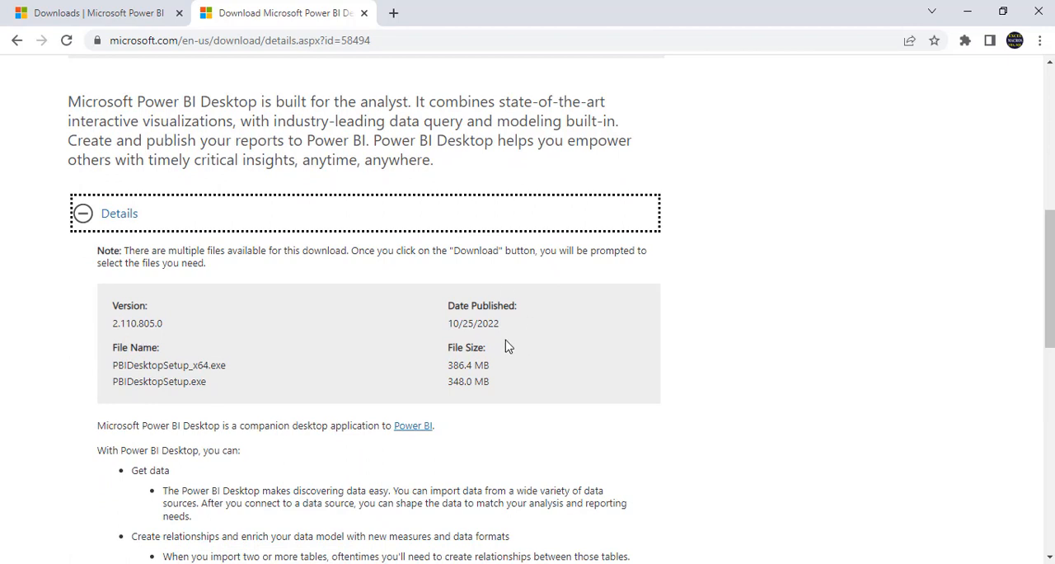
{"action": "mouse_move", "coordinate": [491, 343]}
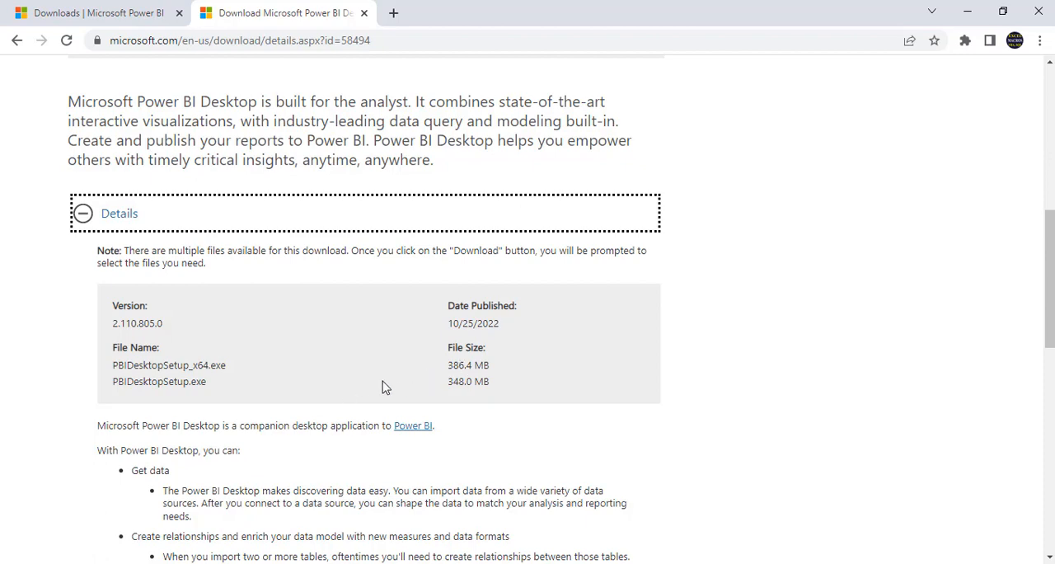
{"action": "scroll", "scroll_direction": "down", "scroll_amount": 3}
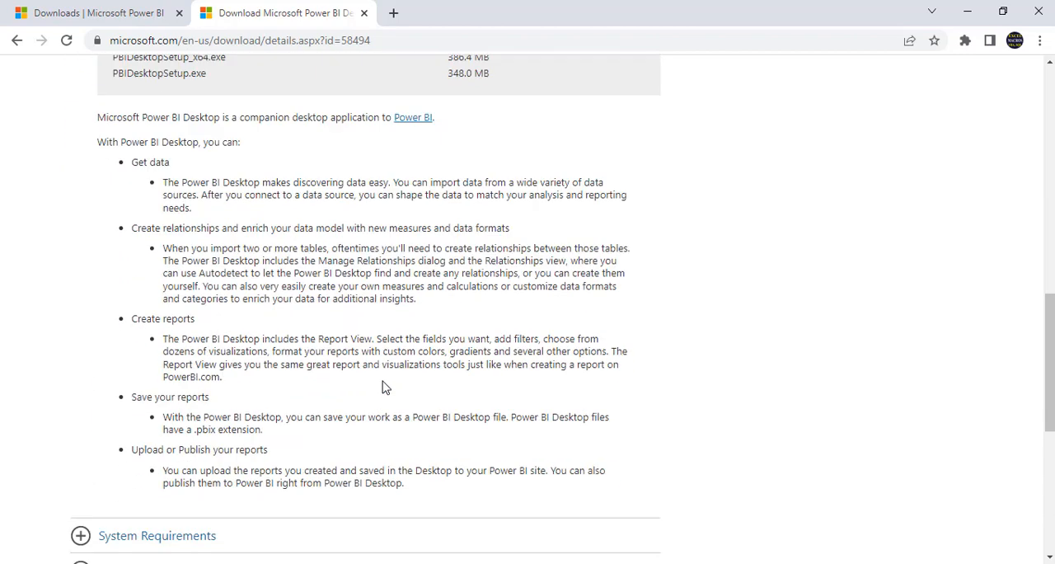
Step: Expand and review the System Requirements section for Power BI Desktop
{"action": "left_click", "coordinate": [157, 534]}
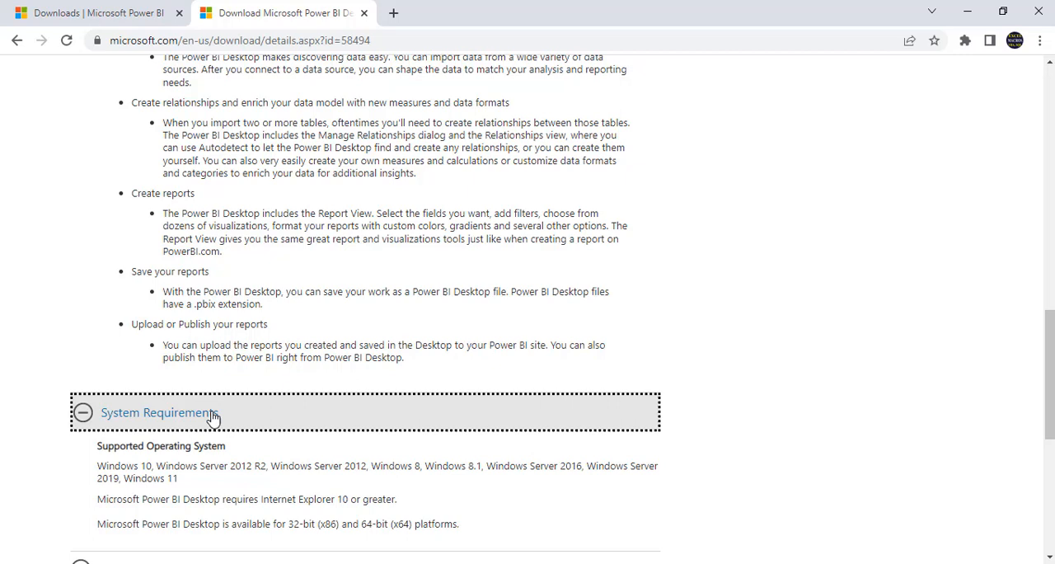
{"action": "scroll", "scroll_direction": "down", "scroll_amount": 3}
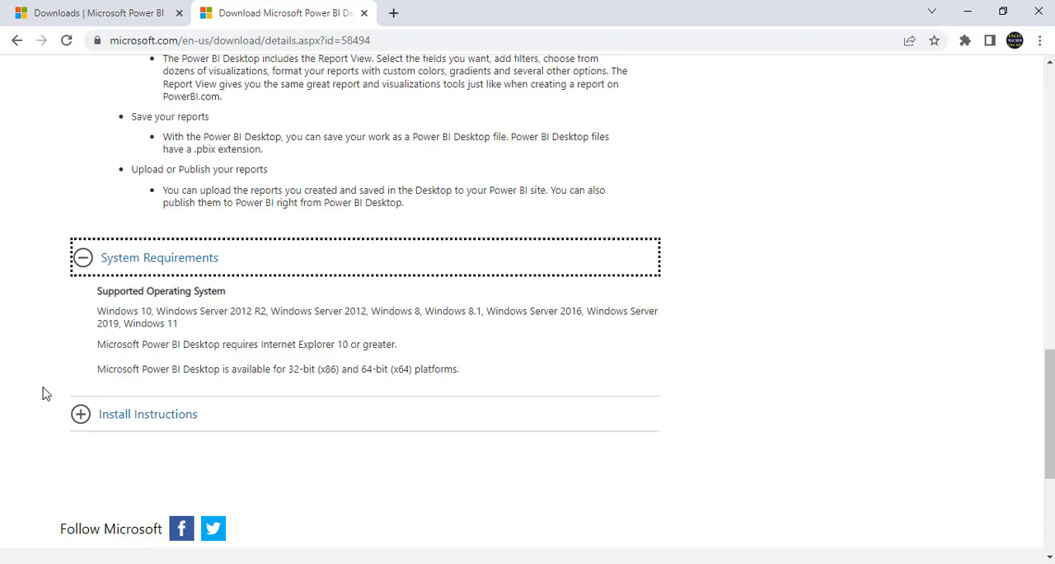
{"action": "scroll", "scroll_direction": "up", "scroll_amount": 3}
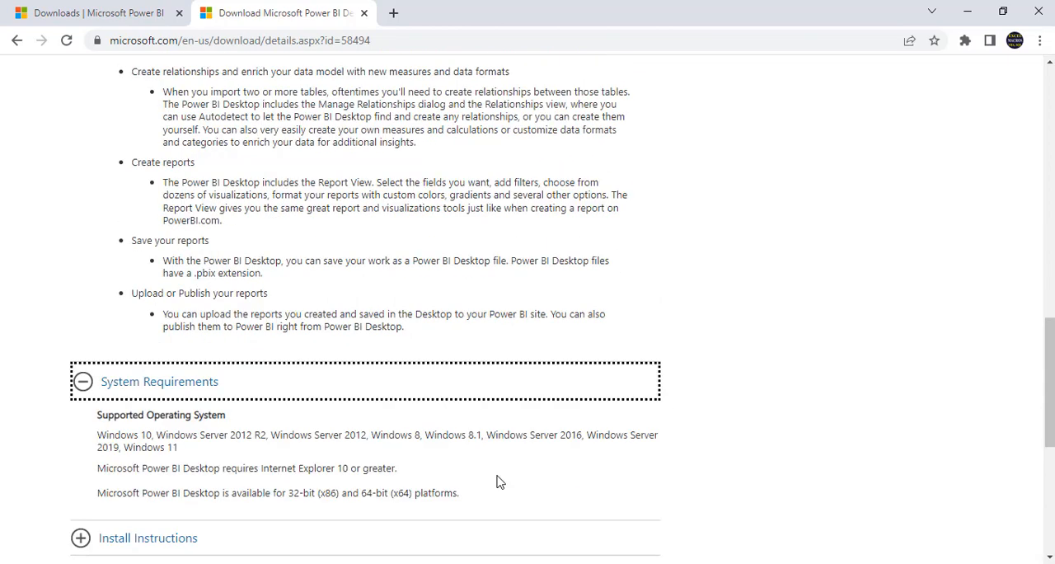
{"action": "scroll", "scroll_direction": "down", "scroll_amount": 3}
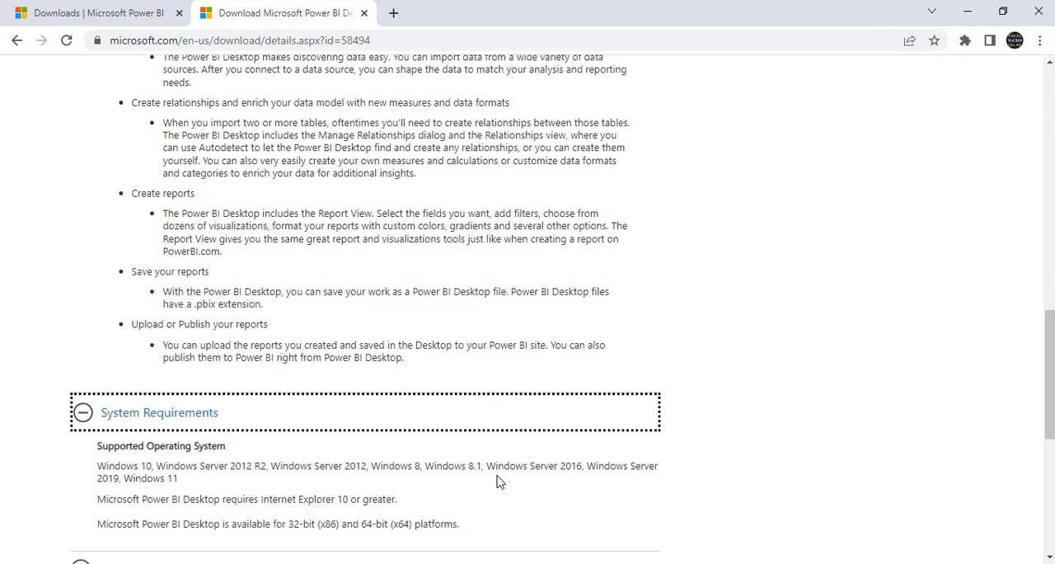
{"action": "scroll", "scroll_direction": "up", "scroll_amount": 3}
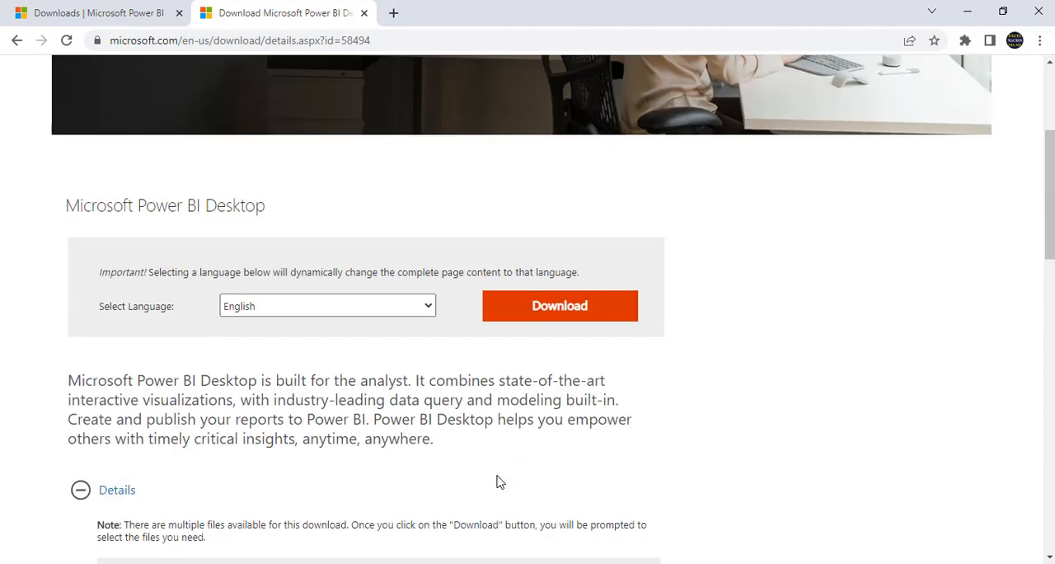
Step: Select the PBIDesktopSetup_x64.exe installer and save it to the Downloads folder
{"action": "left_click", "coordinate": [561, 307]}
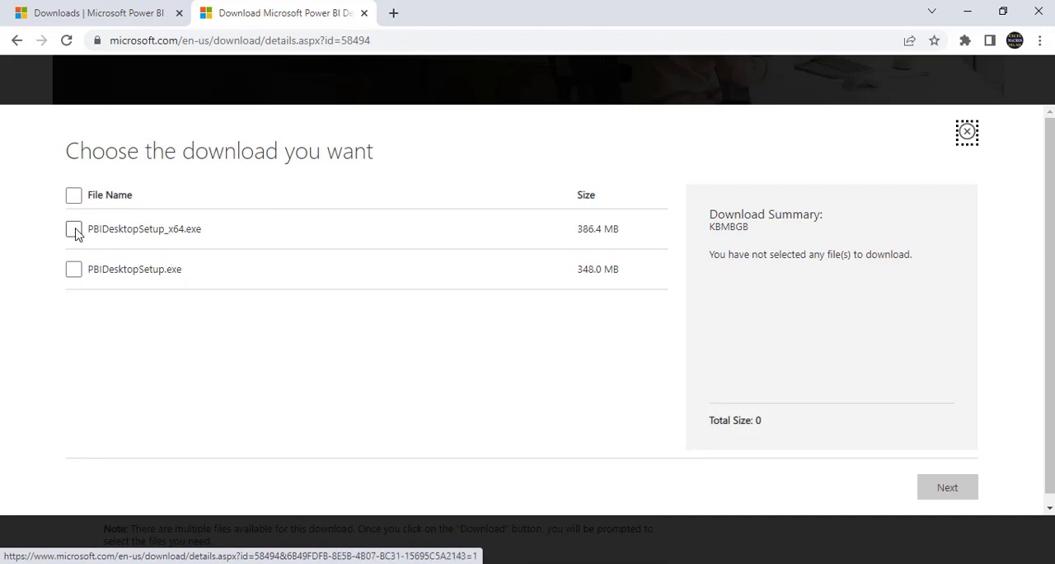
{"action": "left_click", "coordinate": [72, 228]}
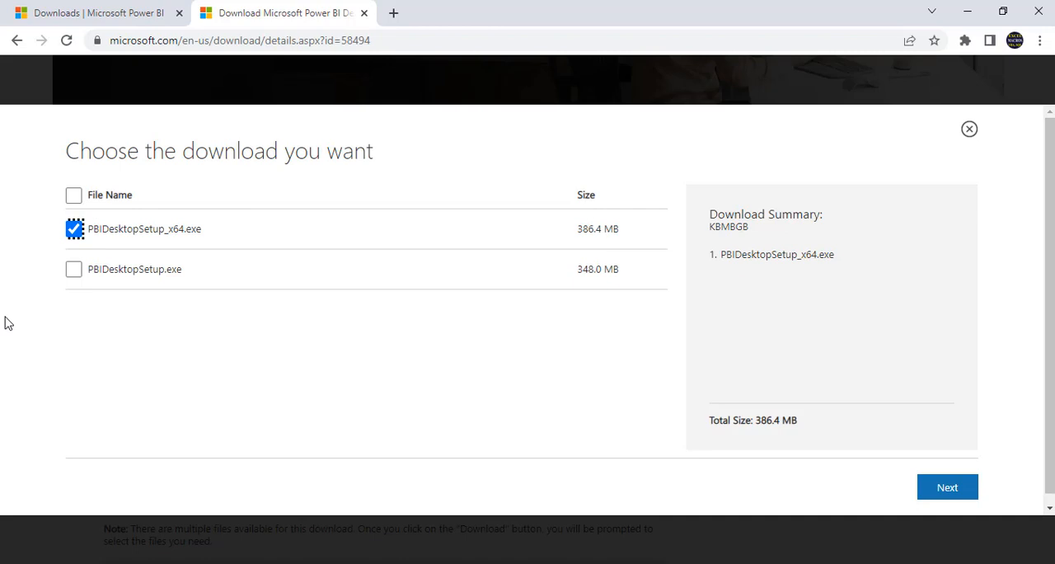
{"action": "mouse_move", "coordinate": [146, 281]}
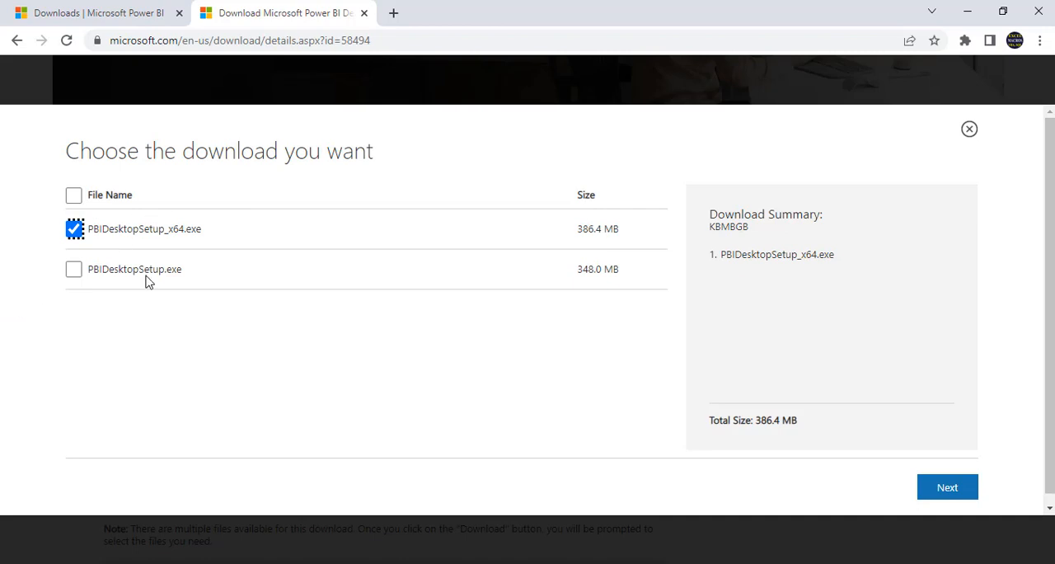
{"action": "mouse_move", "coordinate": [97, 244]}
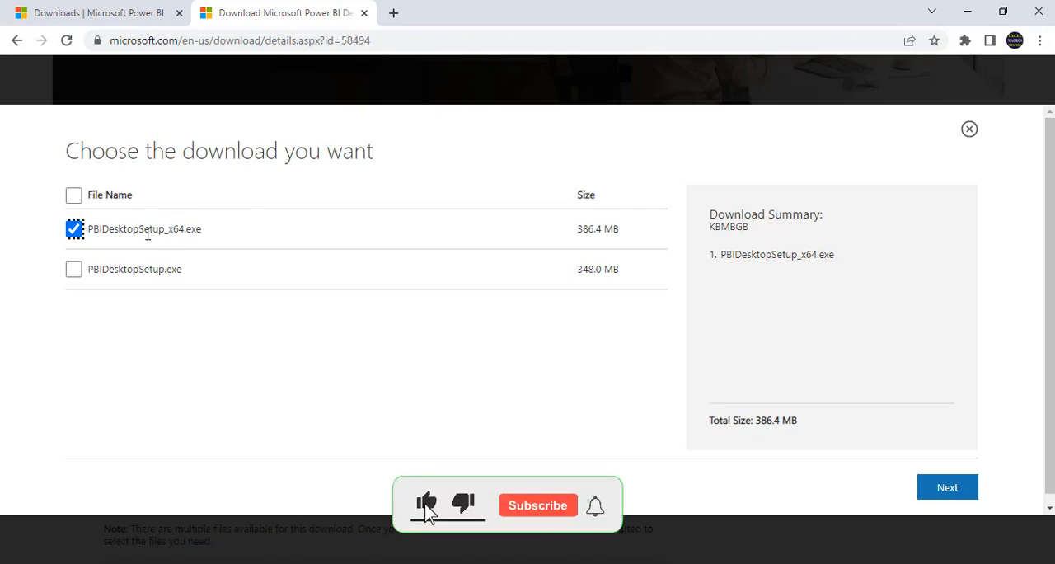
{"action": "left_click", "coordinate": [946, 487]}
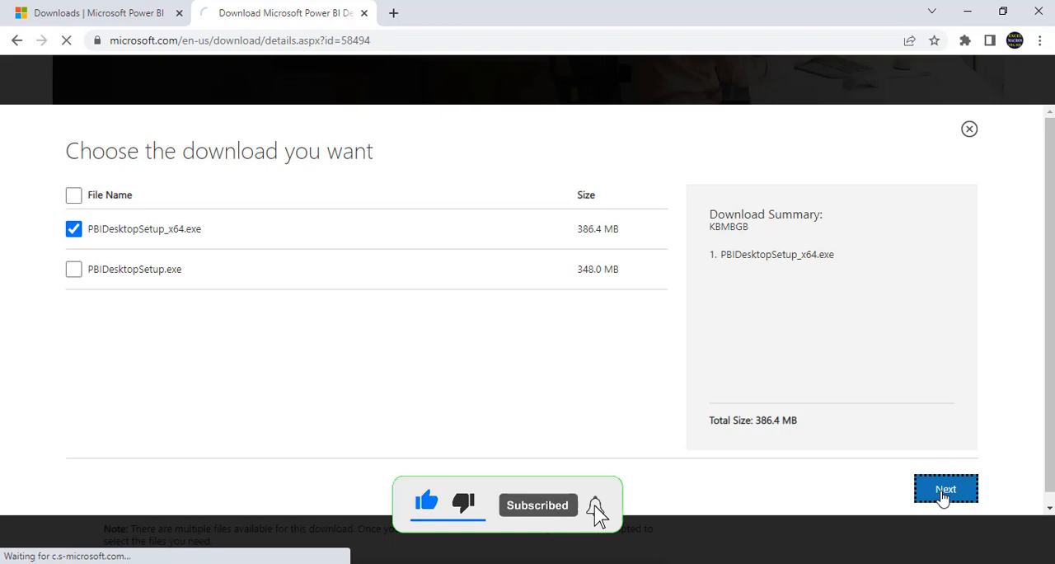
{"action": "left_click", "coordinate": [947, 488]}
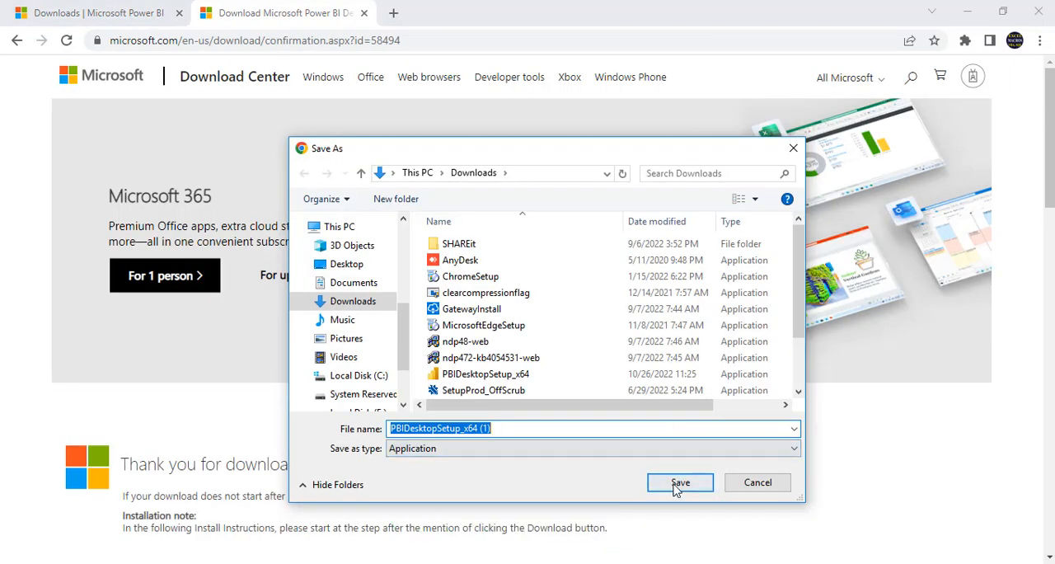
{"action": "left_click", "coordinate": [679, 481]}
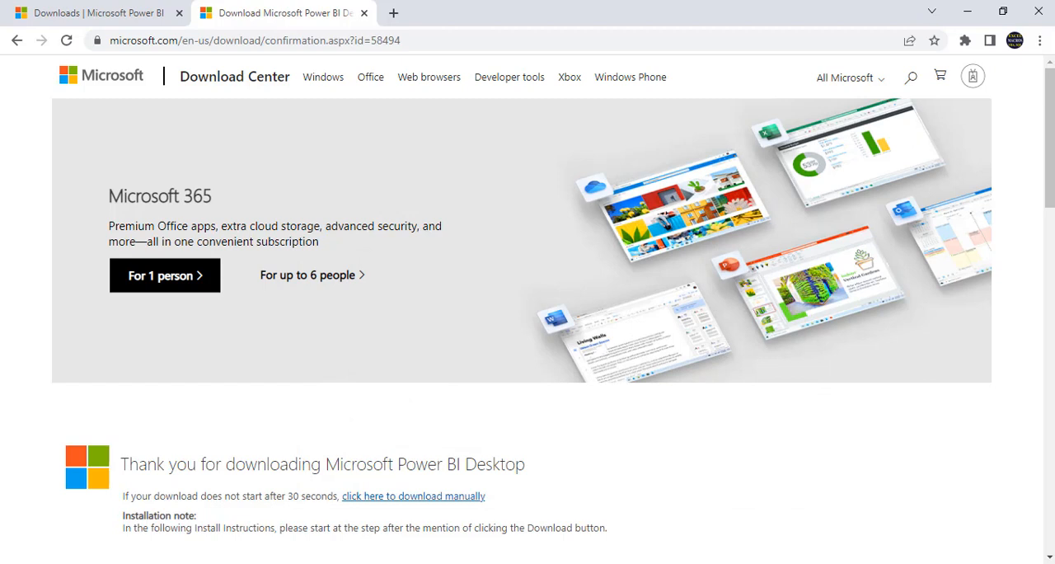
{"action": "mouse_move", "coordinate": [3, 438]}
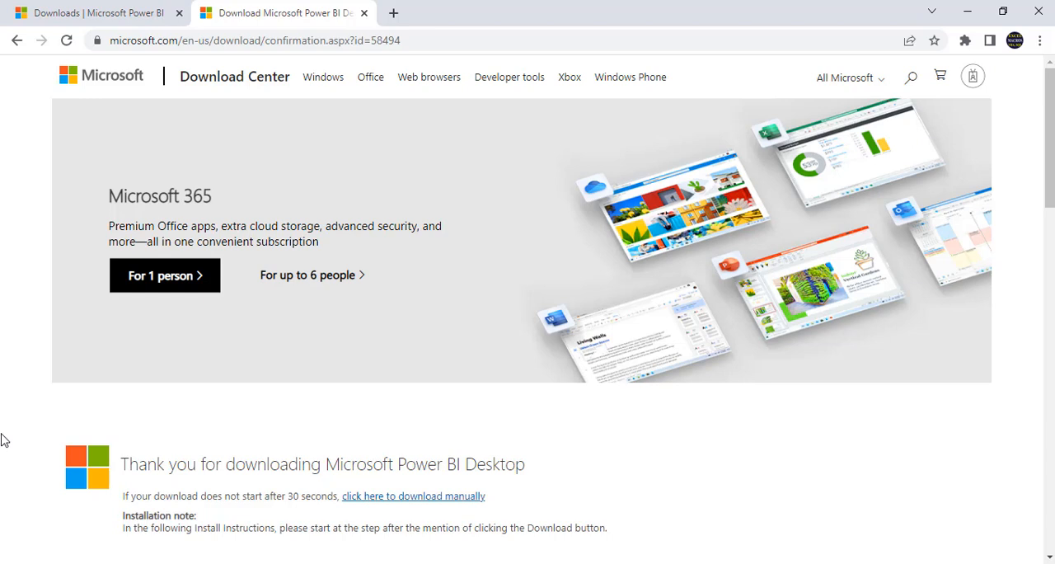
{"action": "mouse_move", "coordinate": [207, 484]}
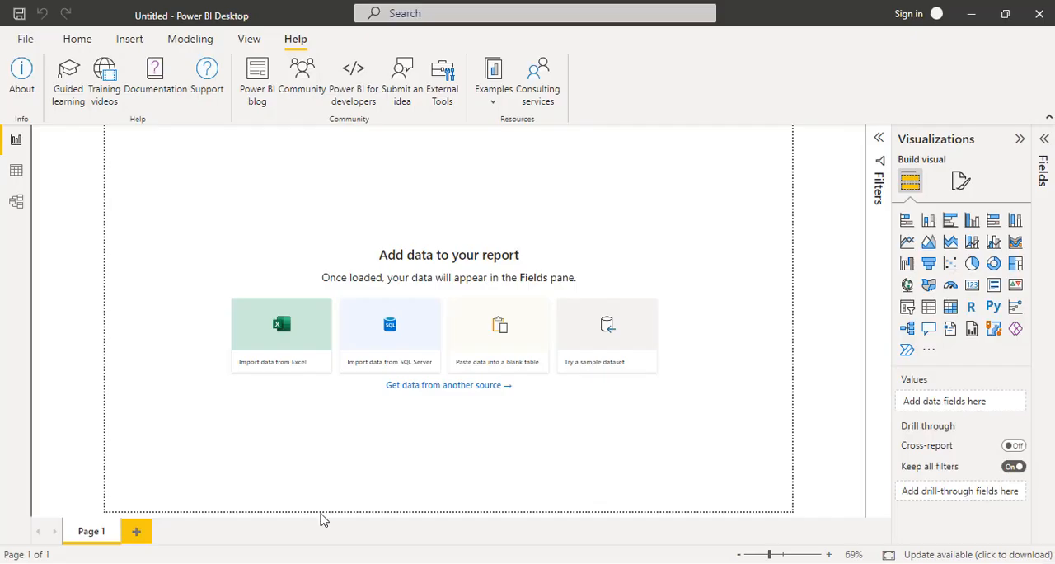
{"action": "mouse_move", "coordinate": [316, 23]}
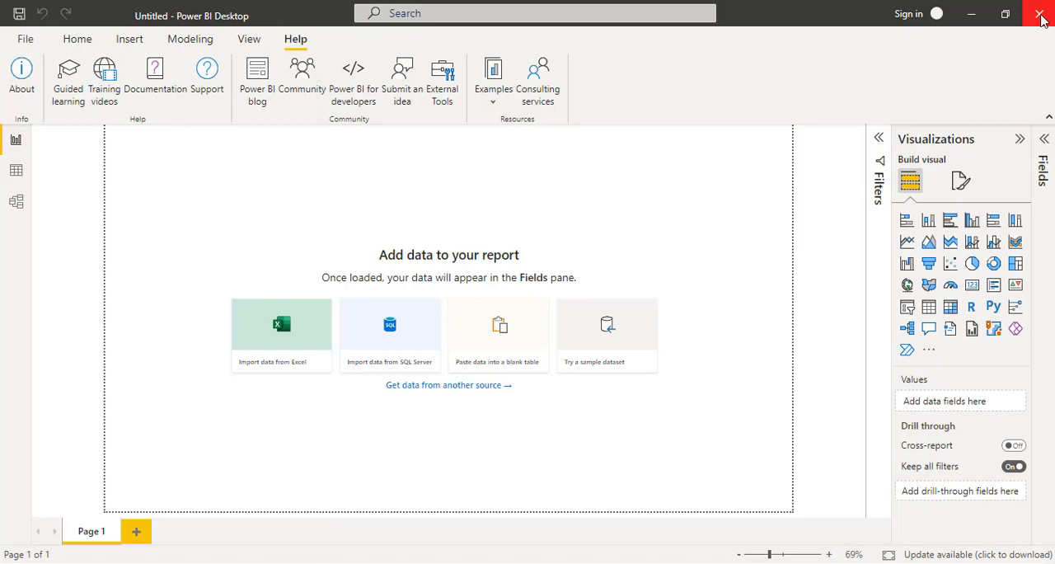
Step: Close the running older Power BI Desktop window
{"action": "left_click", "coordinate": [1040, 15]}
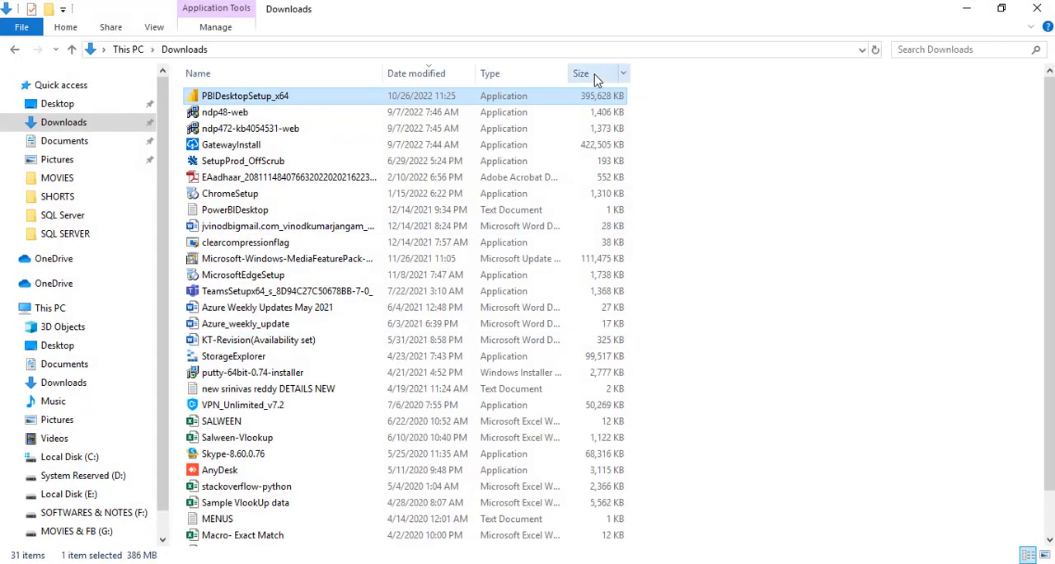
Step: Run PBIDesktopSetup_x64 from Downloads to launch the setup wizard
{"action": "double_click", "coordinate": [244, 96]}
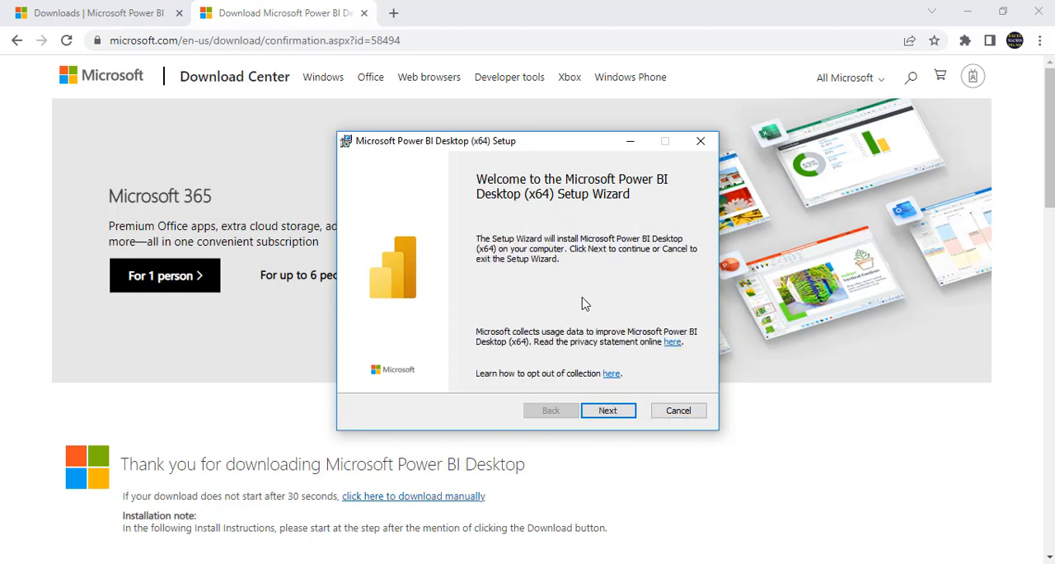
Step: Accept the license, keep the default folder, install, and finish with Power BI Desktop set to launch
{"action": "left_click", "coordinate": [607, 409]}
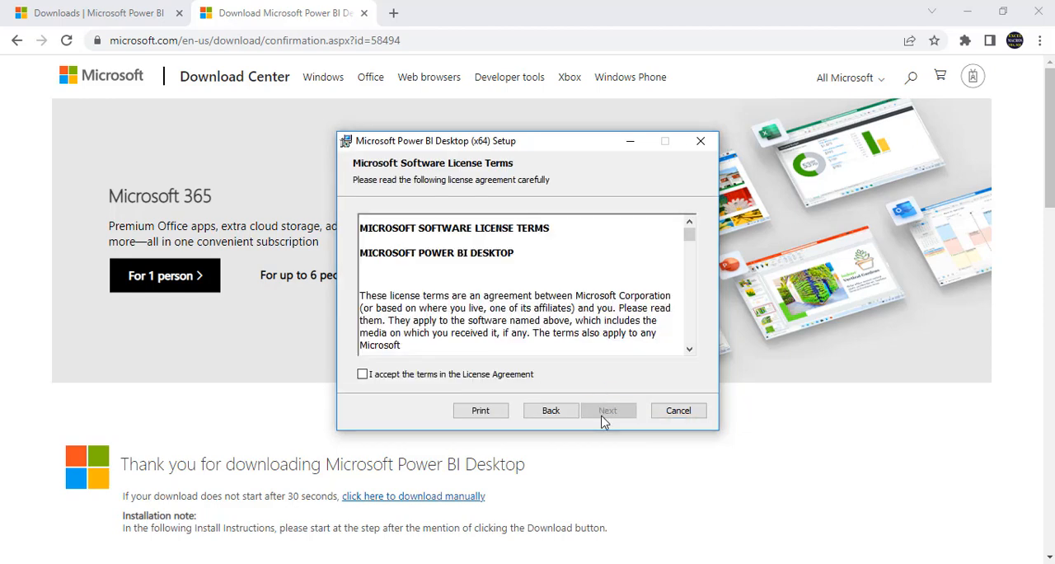
{"action": "left_click", "coordinate": [363, 372]}
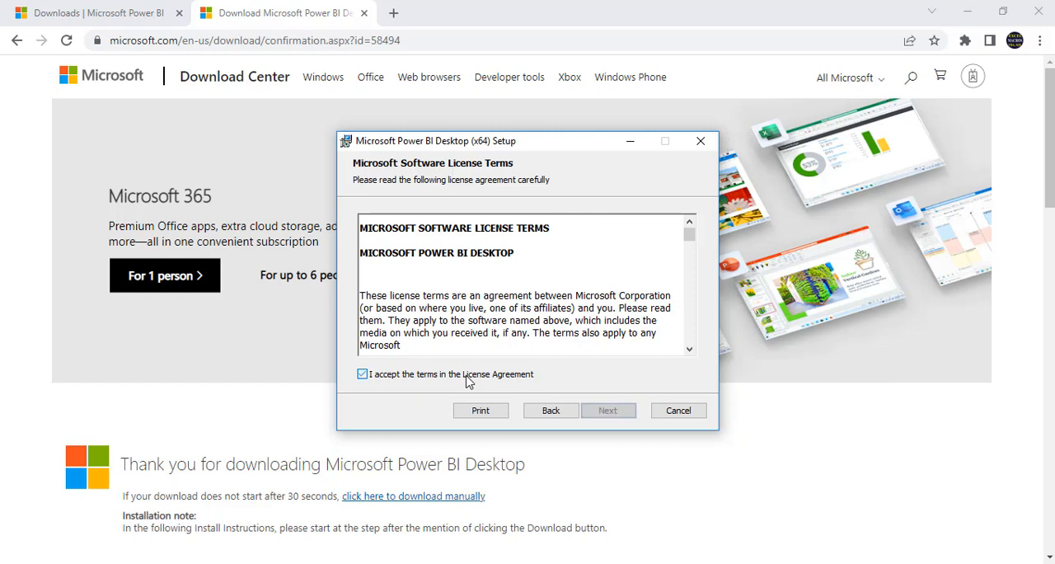
{"action": "left_click", "coordinate": [608, 409]}
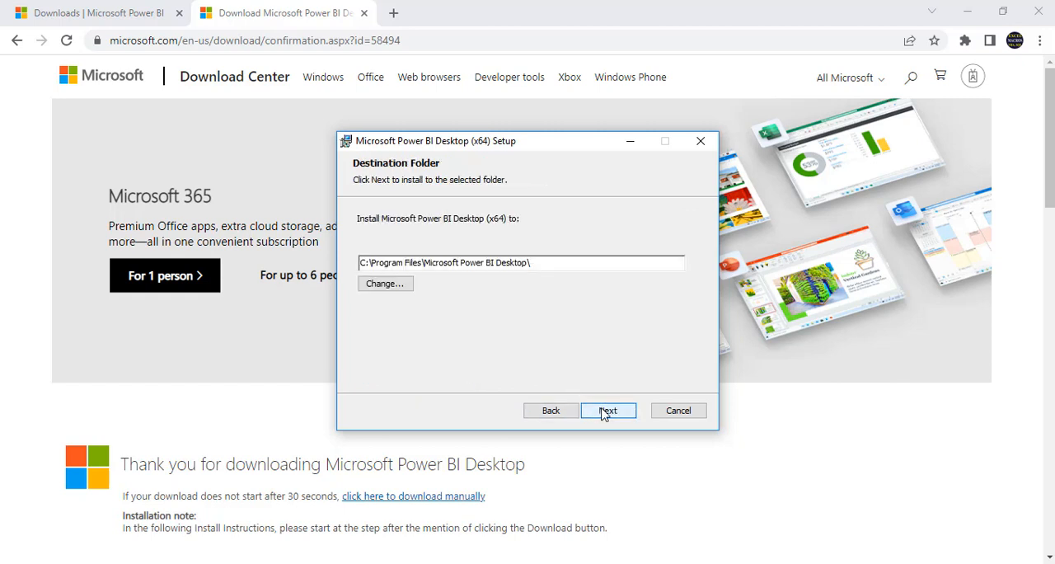
{"action": "left_click", "coordinate": [609, 410]}
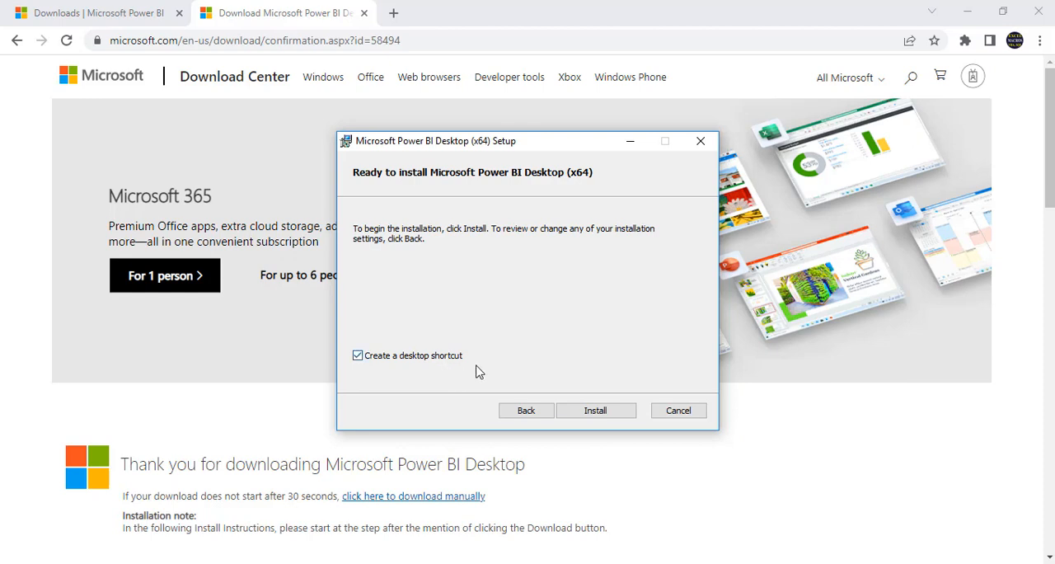
{"action": "mouse_move", "coordinate": [610, 410]}
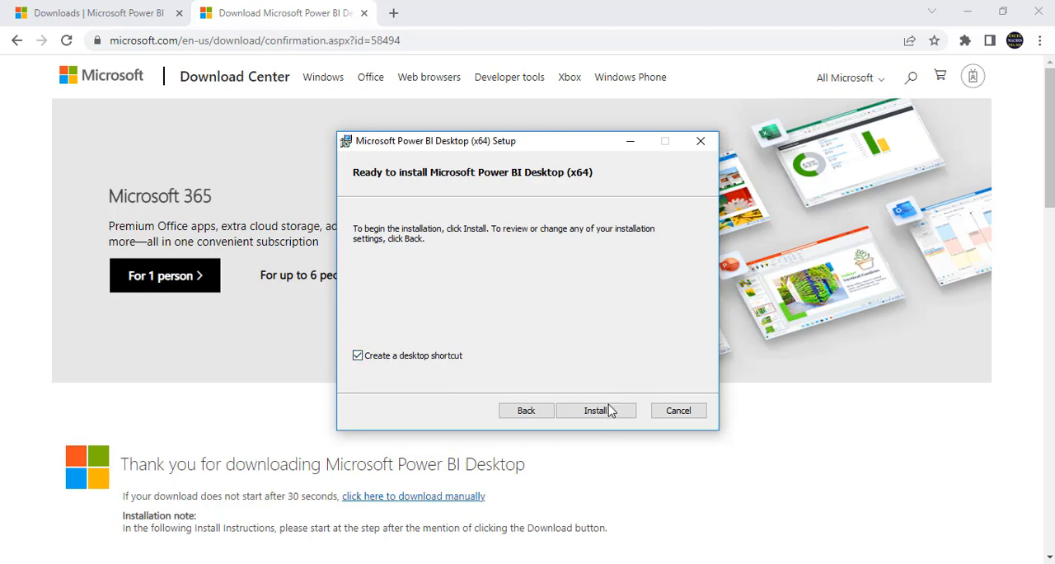
{"action": "left_click", "coordinate": [597, 410]}
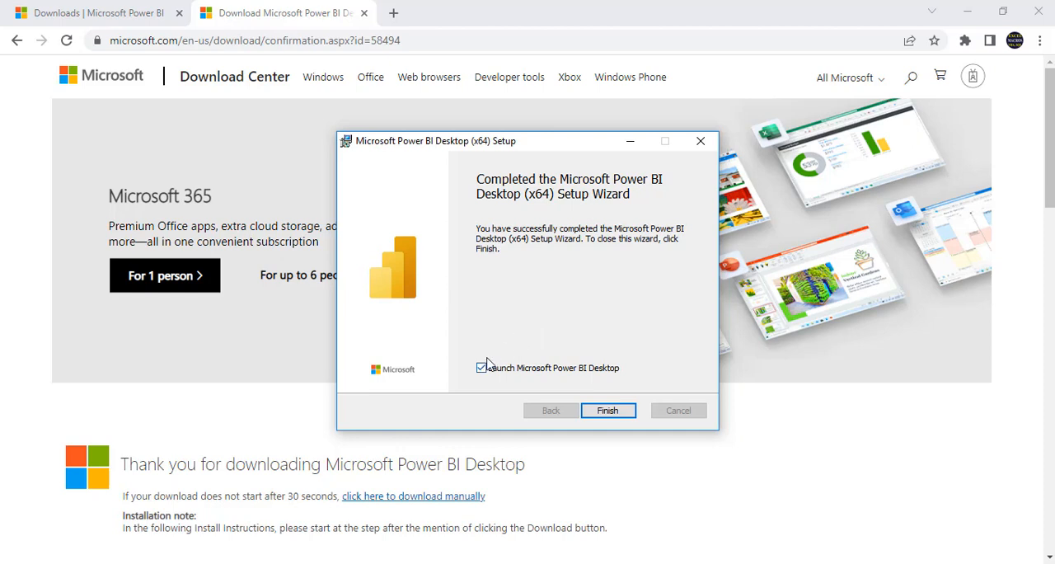
{"action": "mouse_move", "coordinate": [541, 377]}
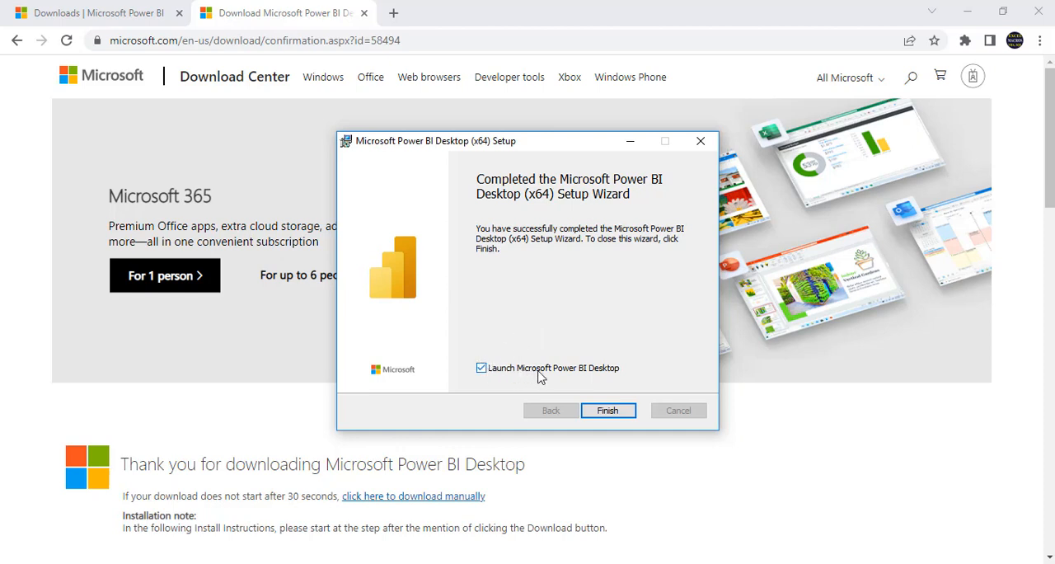
{"action": "mouse_move", "coordinate": [580, 399]}
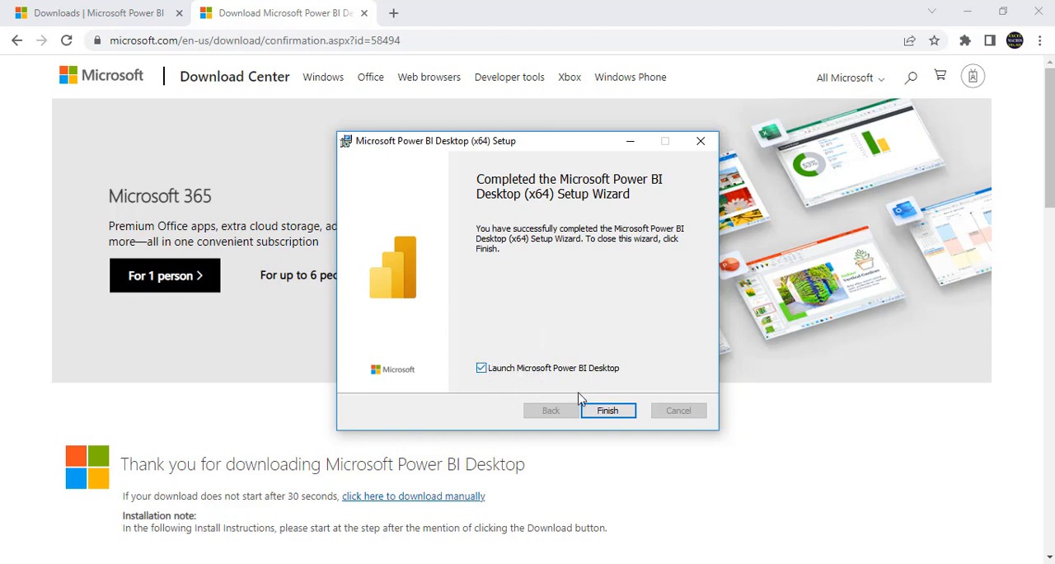
{"action": "left_click", "coordinate": [607, 409]}
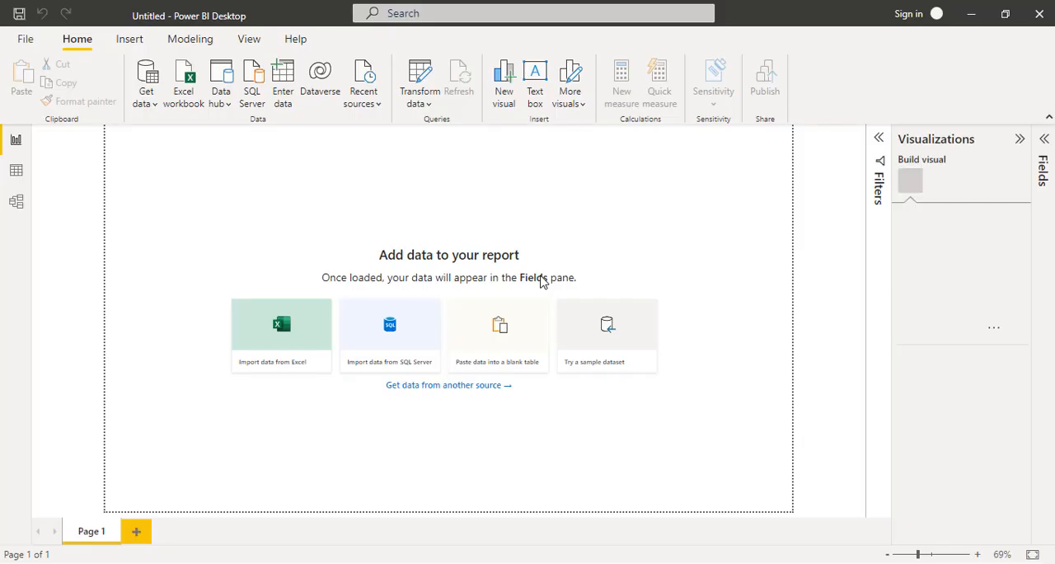
Step: Let the newly installed Power BI Desktop finish loading its blank report
{"action": "left_click", "coordinate": [910, 182]}
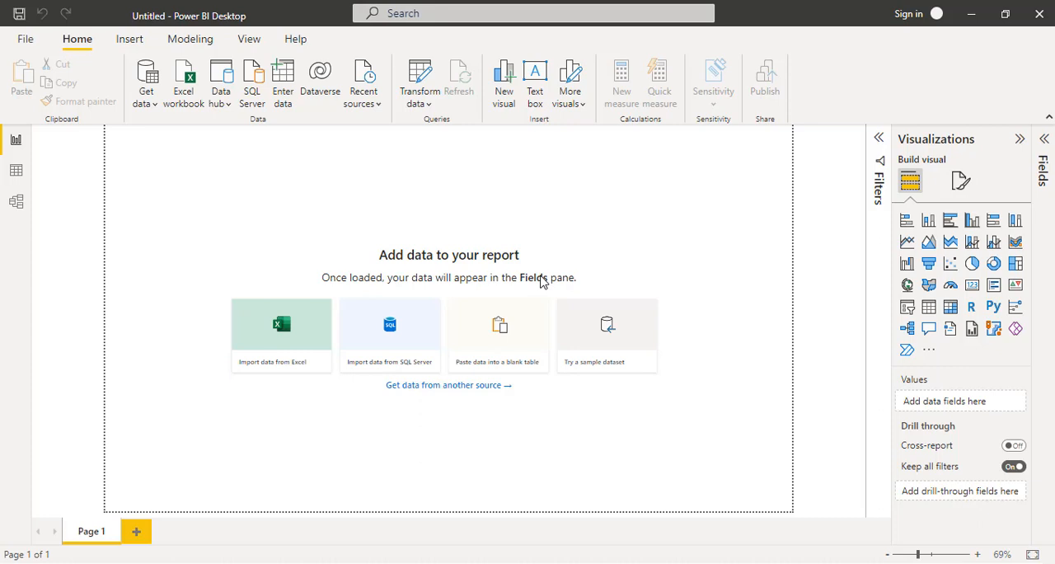
{"action": "mouse_move", "coordinate": [295, 40]}
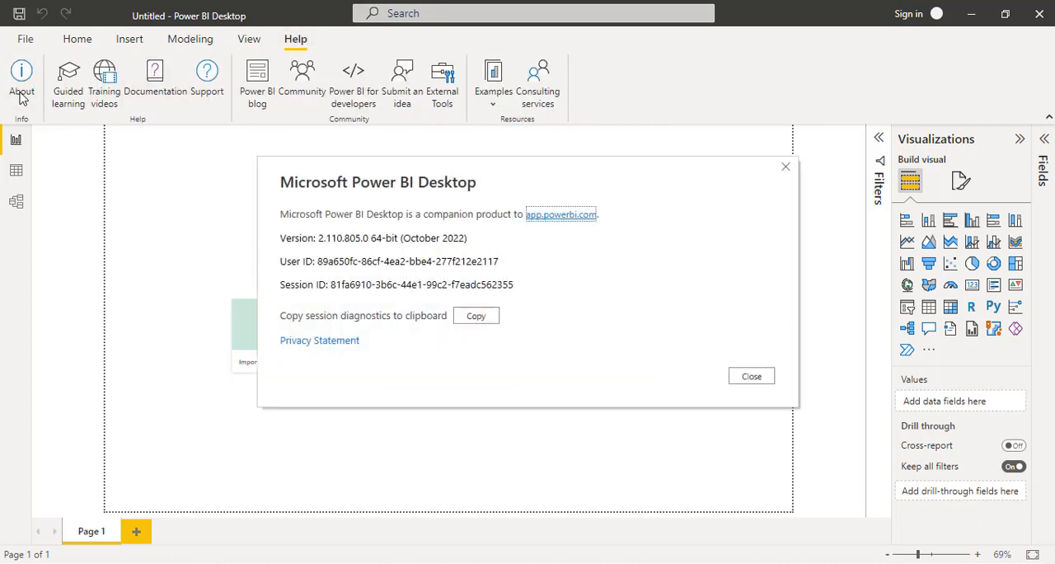
{"action": "mouse_move", "coordinate": [145, 185]}
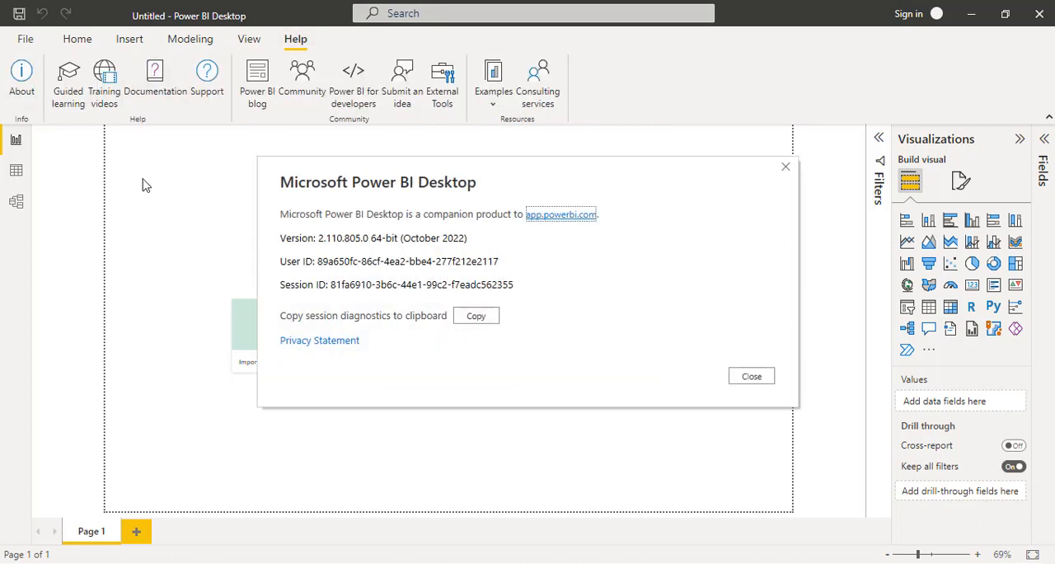
{"action": "mouse_move", "coordinate": [380, 254]}
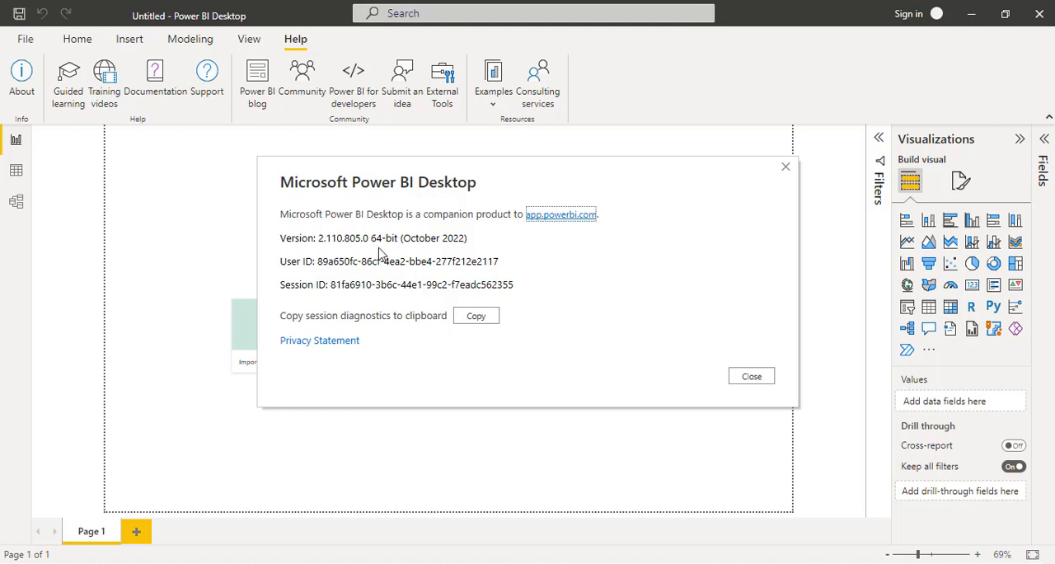
{"action": "mouse_move", "coordinate": [428, 256]}
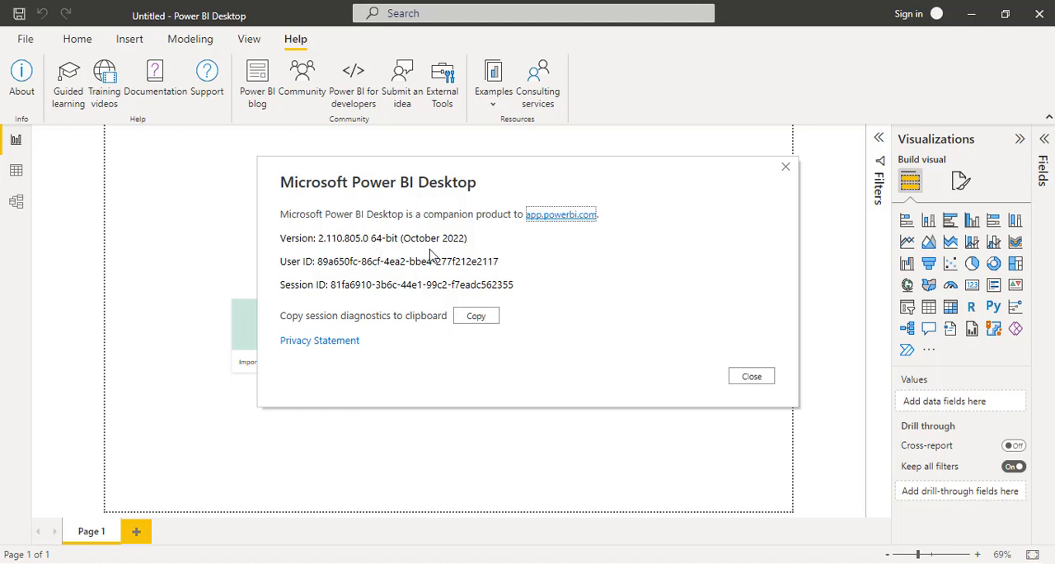